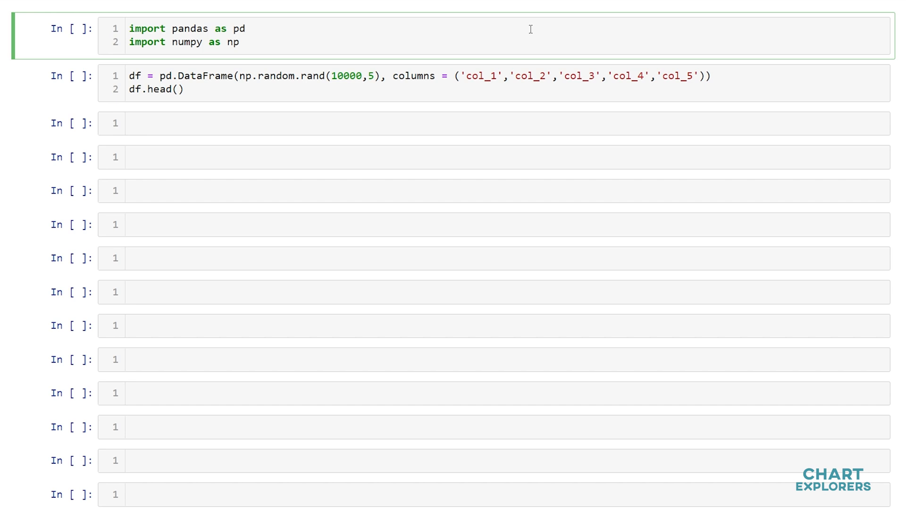
# Run the pandas/numpy imports and build the 10000-row random DataFrame col_1 to col_5, showing df.head().
pyautogui.press('shift+enter')
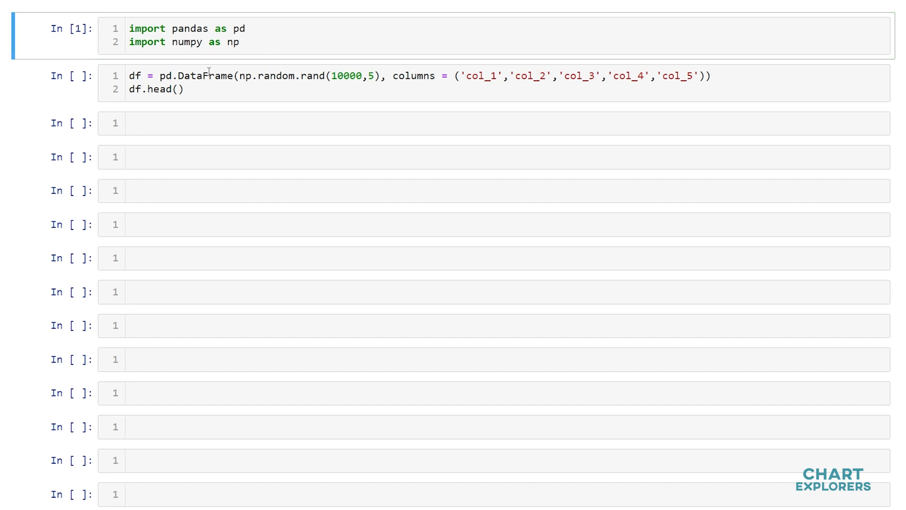
pyautogui.moveTo(333, 86)
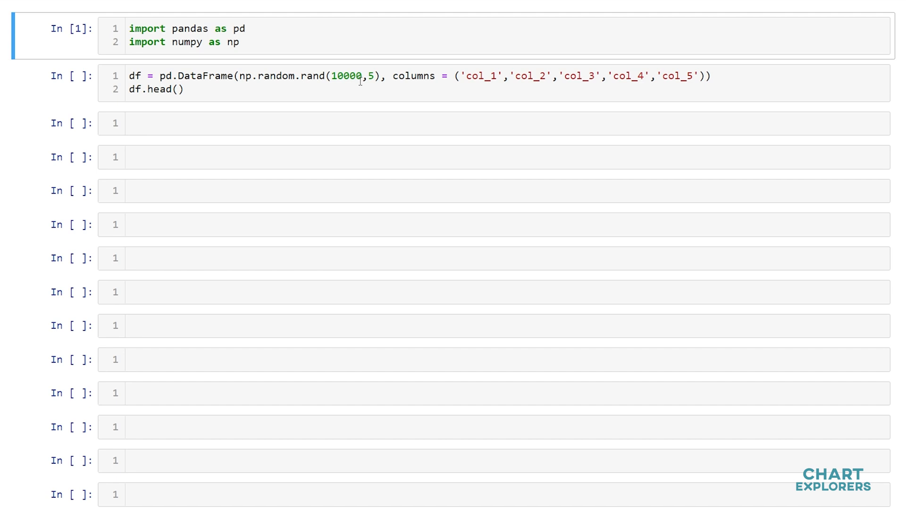
pyautogui.moveTo(441, 86)
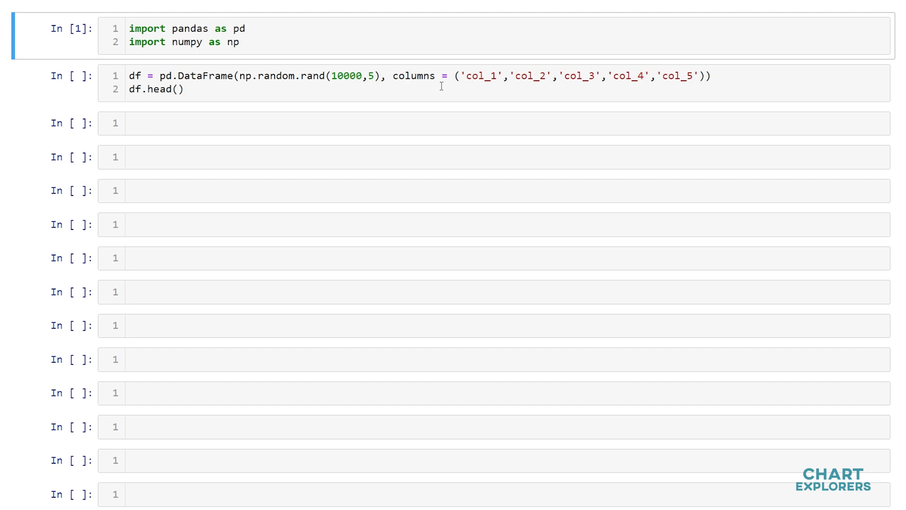
pyautogui.moveTo(701, 82)
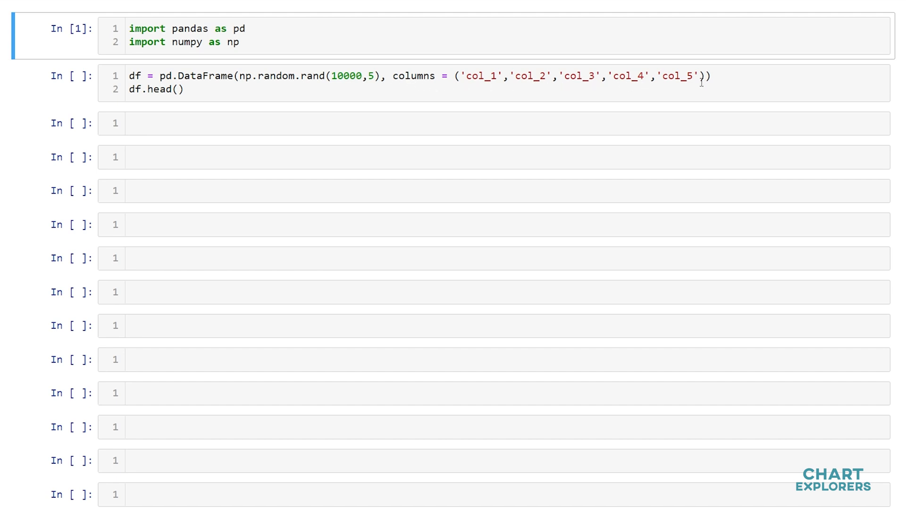
pyautogui.press('shift+enter')
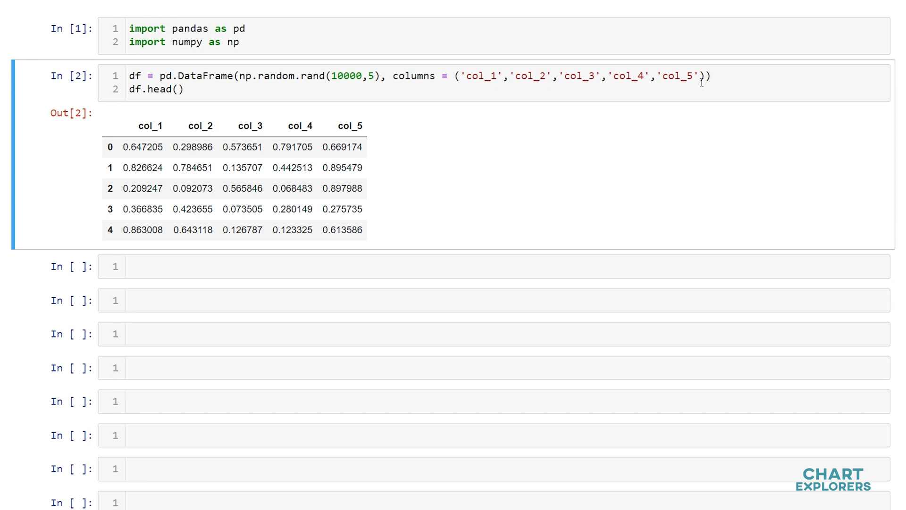
# Compute each column's mean with df.mean(), all five values near 0.5.
pyautogui.scroll(-3)
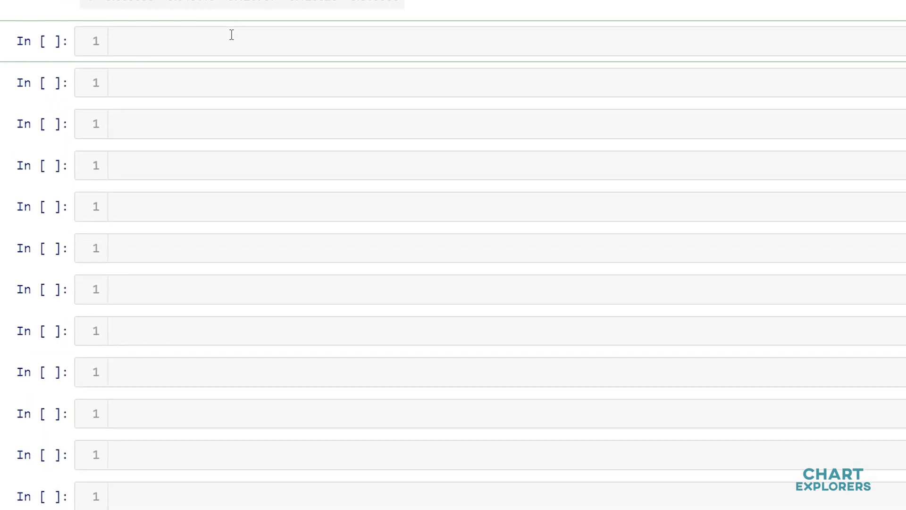
pyautogui.write('df.mean(')
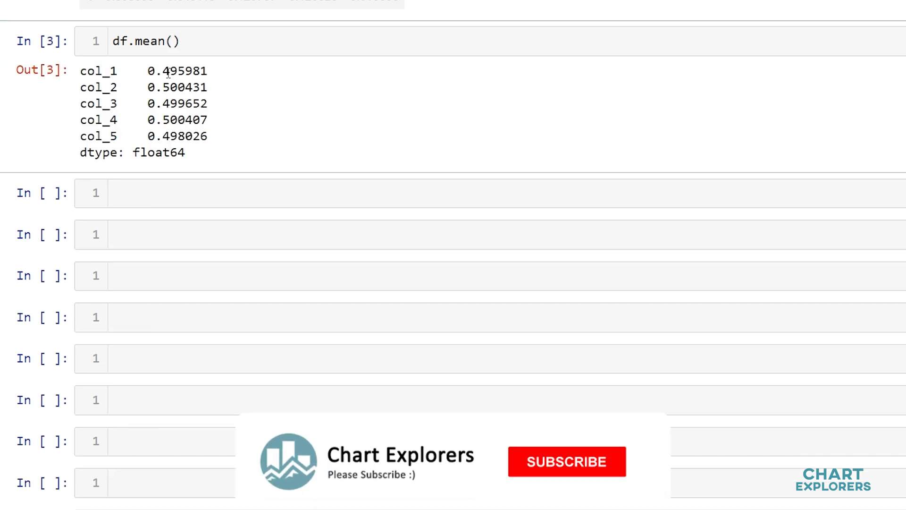
pyautogui.click(567, 461)
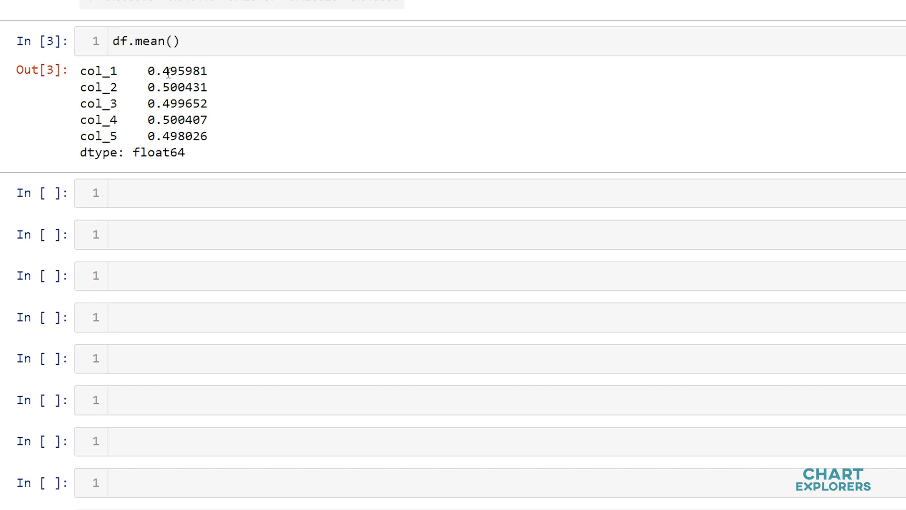
# Compute each column's median with df.median().
pyautogui.write('df.m')
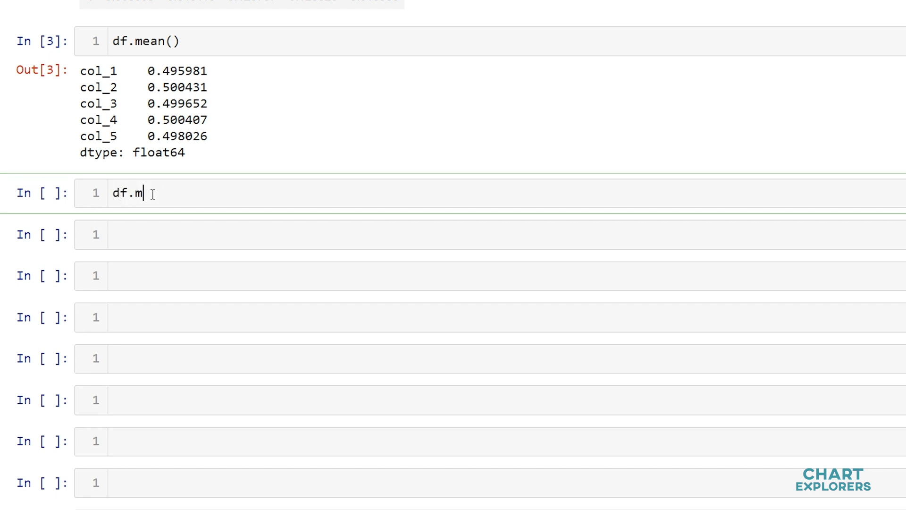
pyautogui.write('edian()')
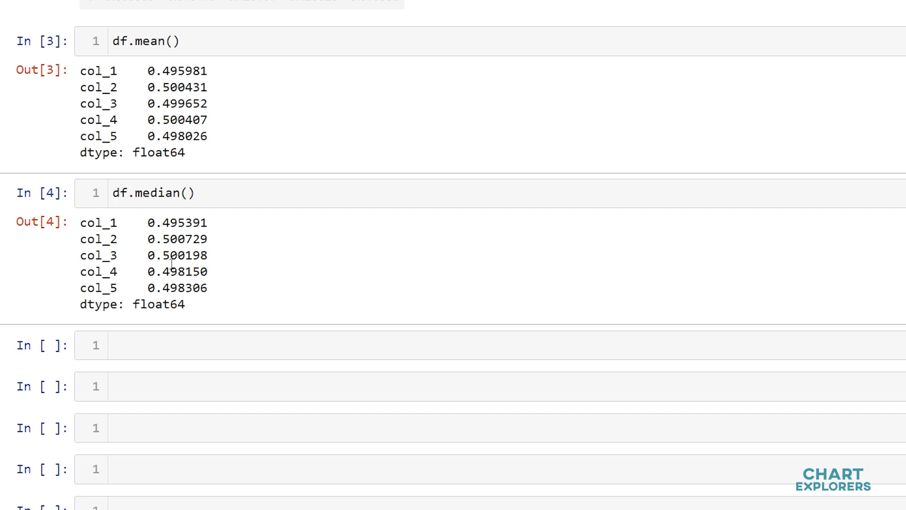
pyautogui.moveTo(217, 261)
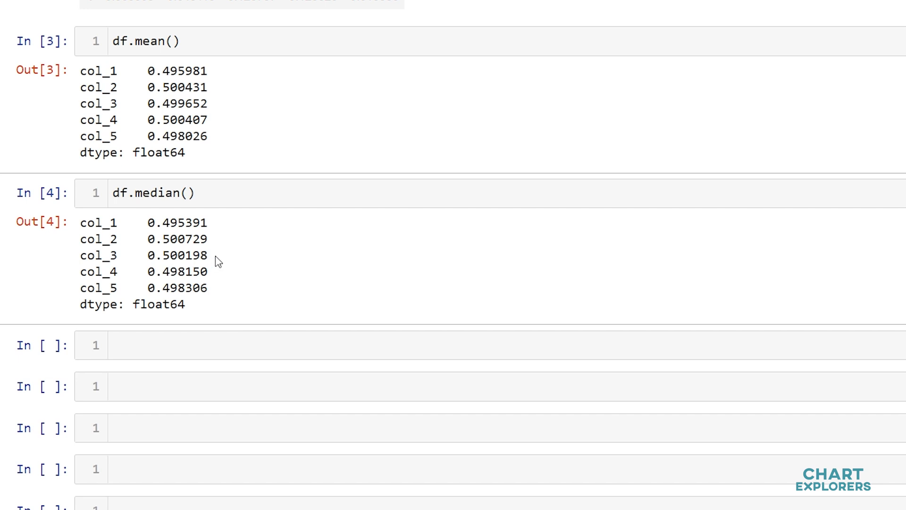
pyautogui.click(158, 345)
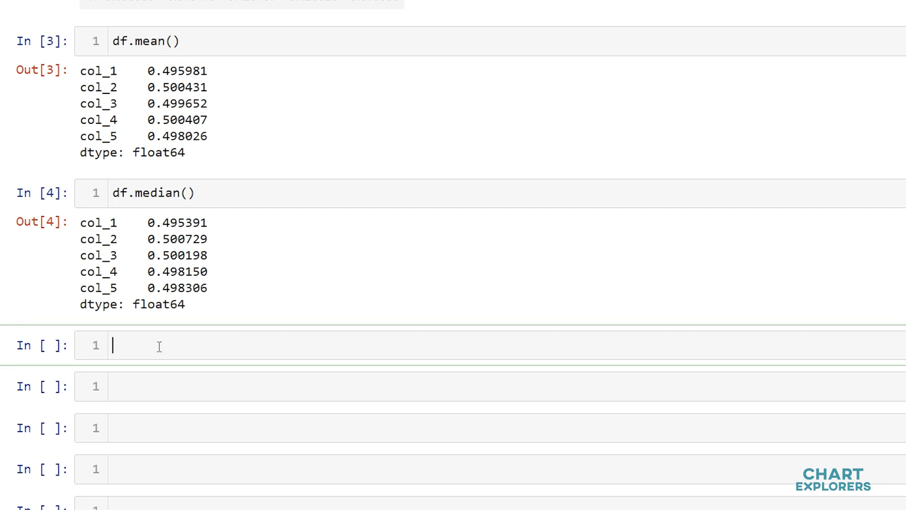
# Compute the mode of the DataFrame rounded to two decimals with df.round(2).mode().
pyautogui.write('df.')
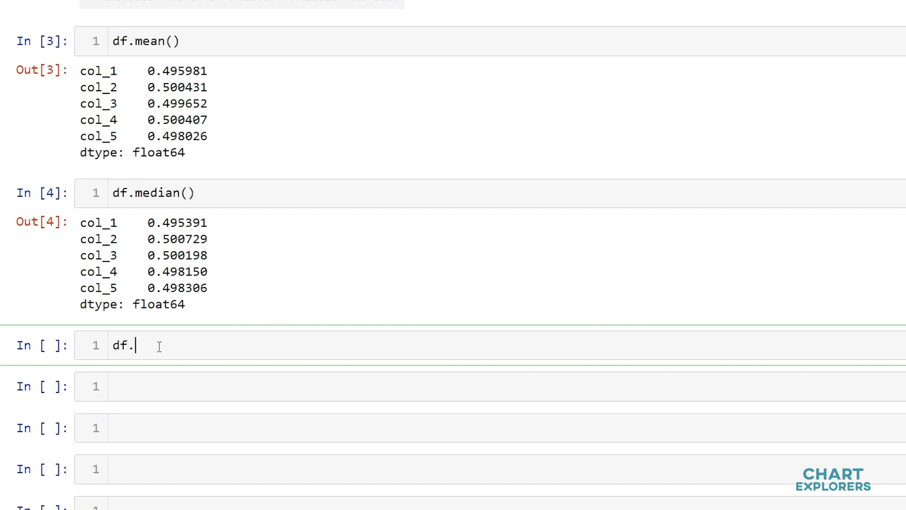
pyautogui.write('round(')
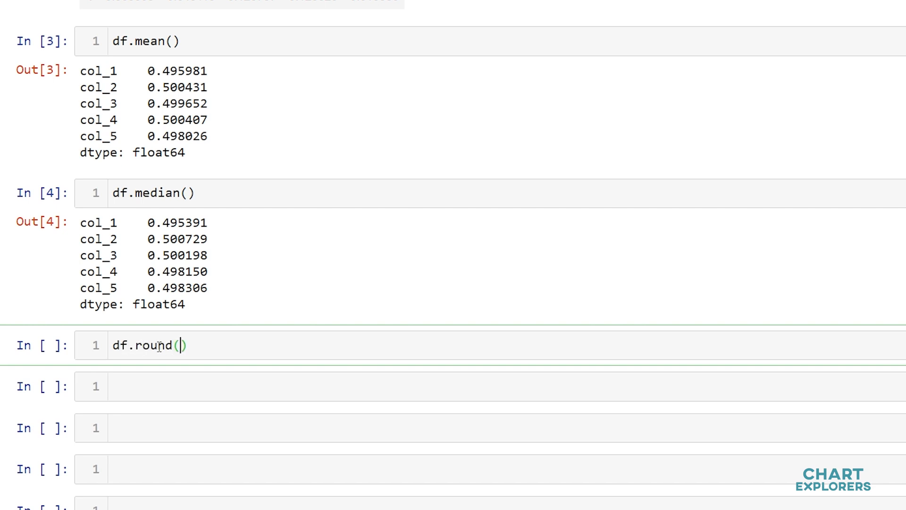
pyautogui.write('2')
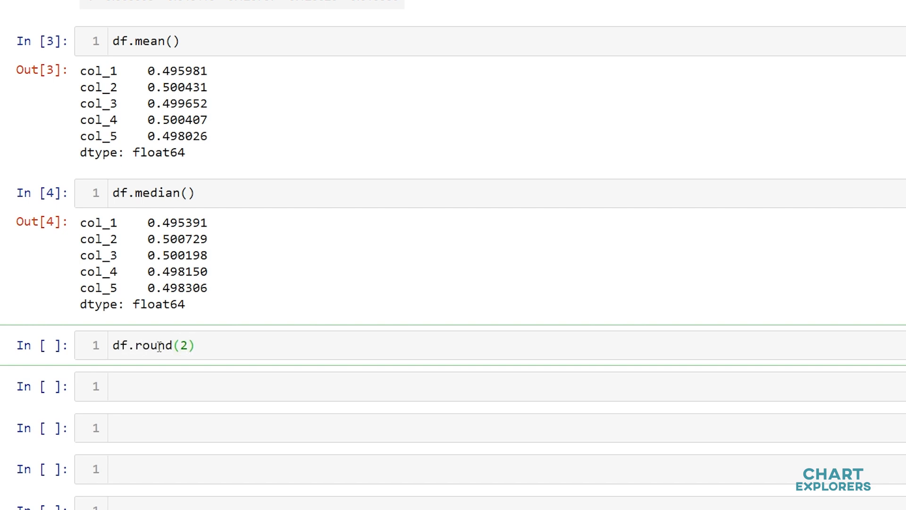
pyautogui.write('.mod')
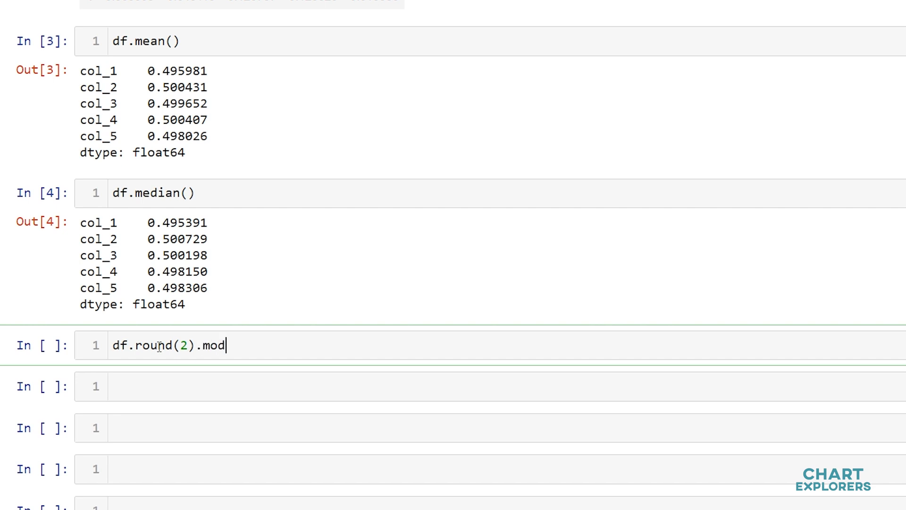
pyautogui.press('shift+enter')
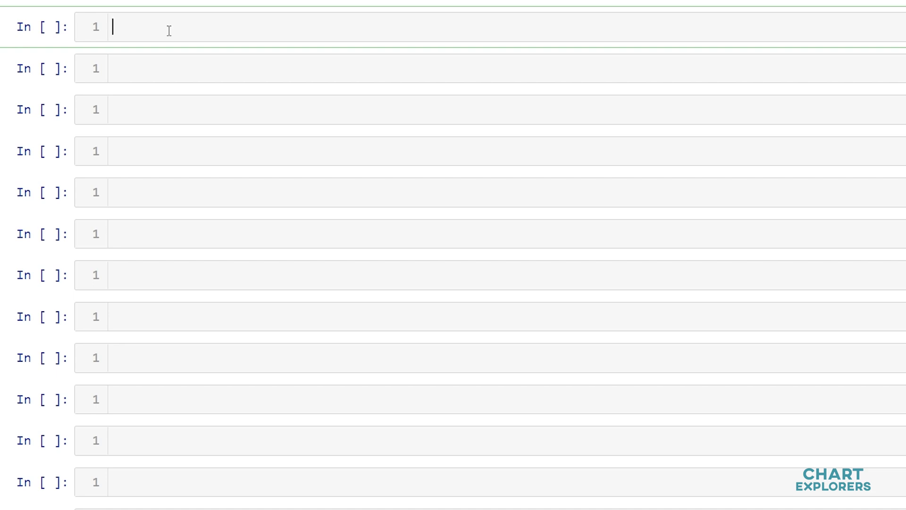
# Compute col_1's mean and median with df['col_1'].median().
pyautogui.write("df['col']")
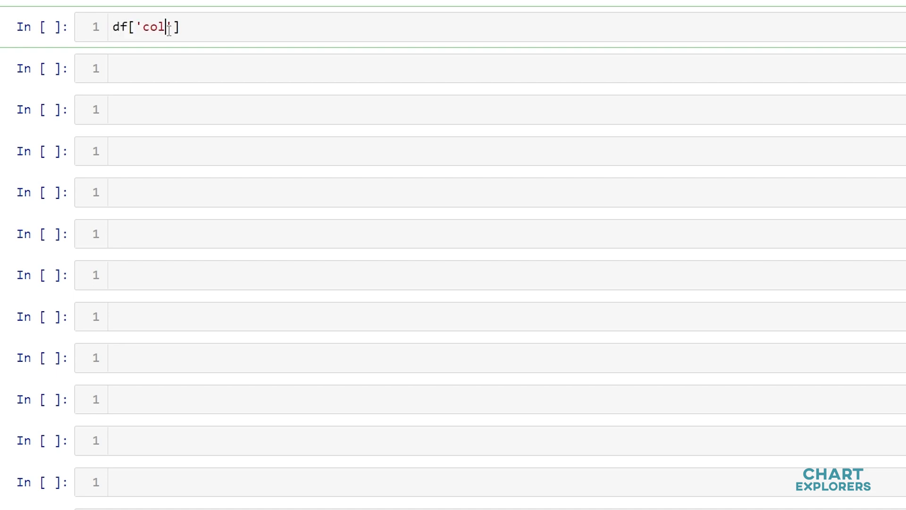
pyautogui.write("1'].mean(")
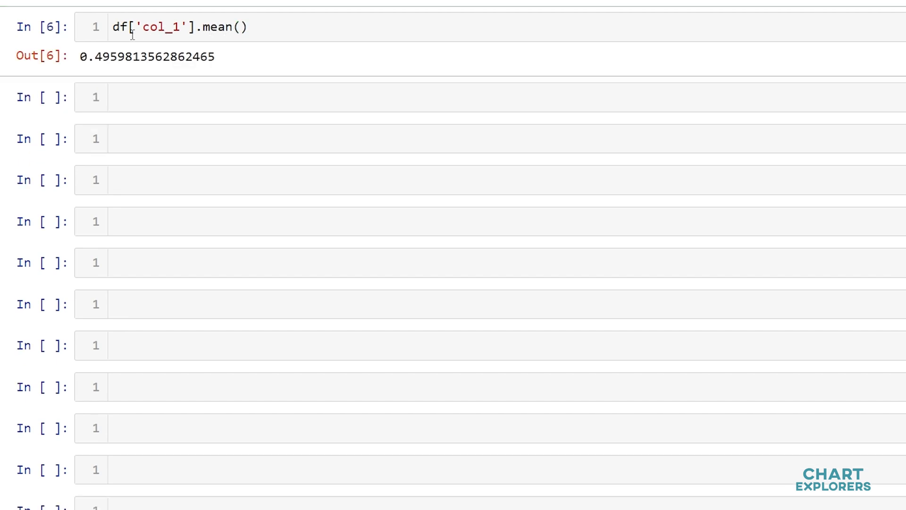
pyautogui.moveTo(230, 62)
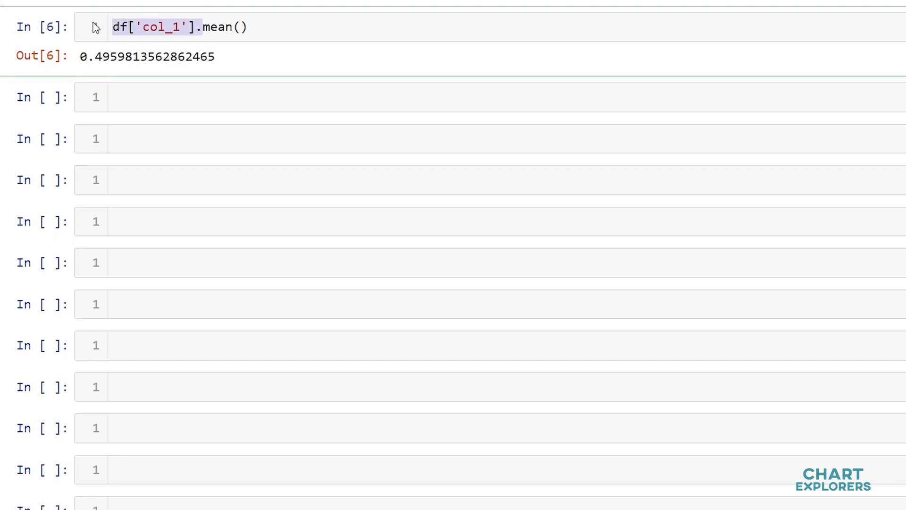
pyautogui.write("df['col_1'].")
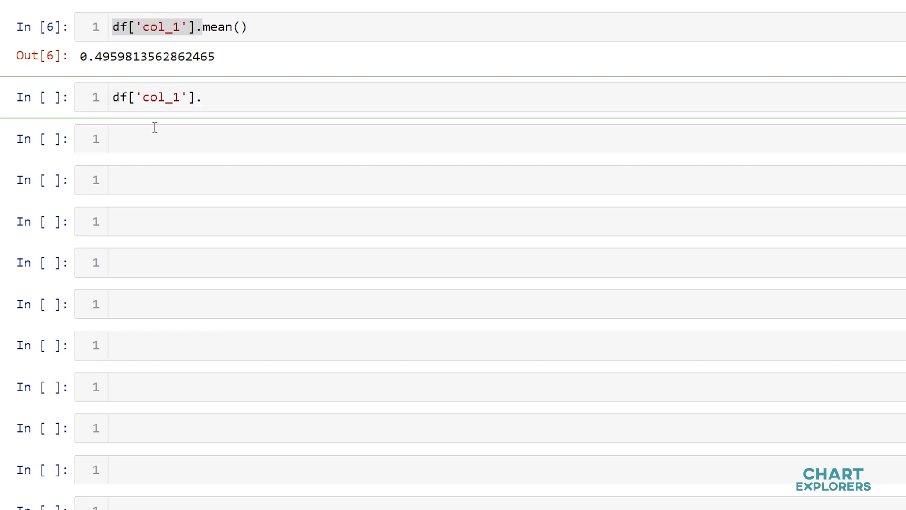
pyautogui.write('median()')
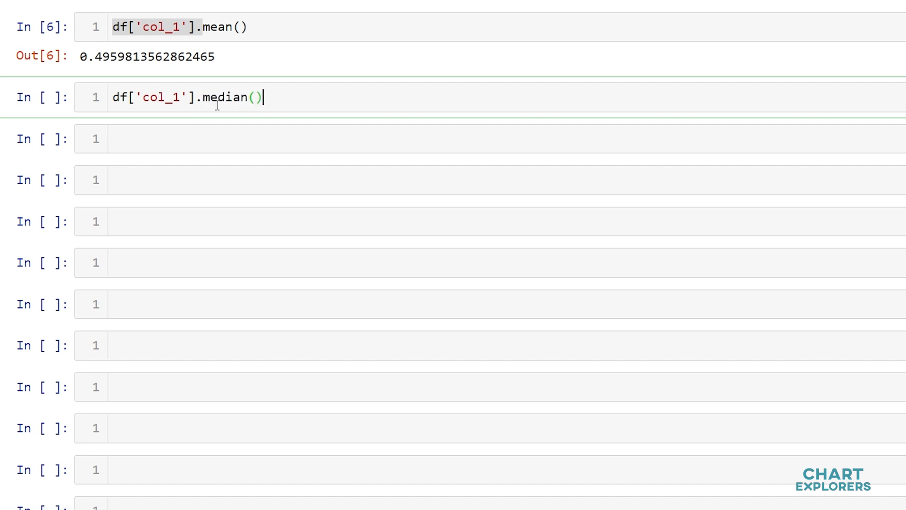
pyautogui.press('shift+enter')
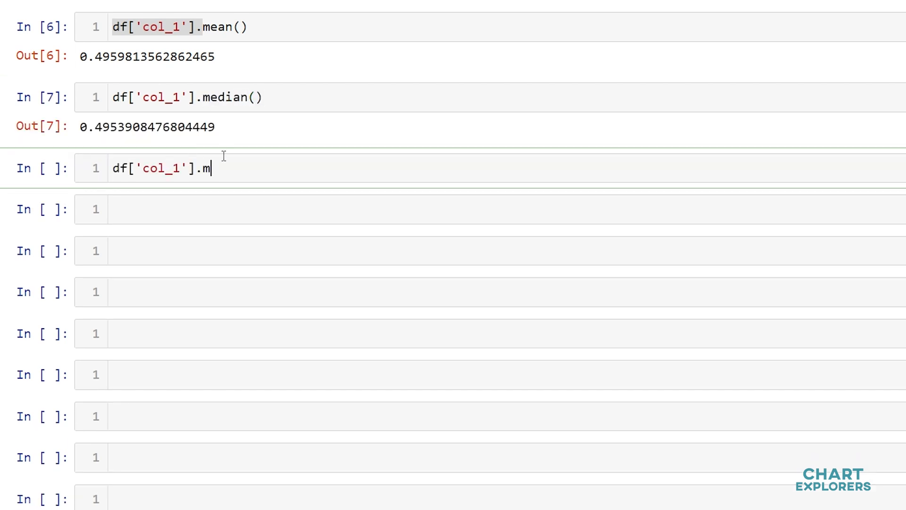
# Compute col_1's two-decimal rounded mode, df['col_1'].round(2).mode(), giving 0.26.
pyautogui.press('shift+enter')
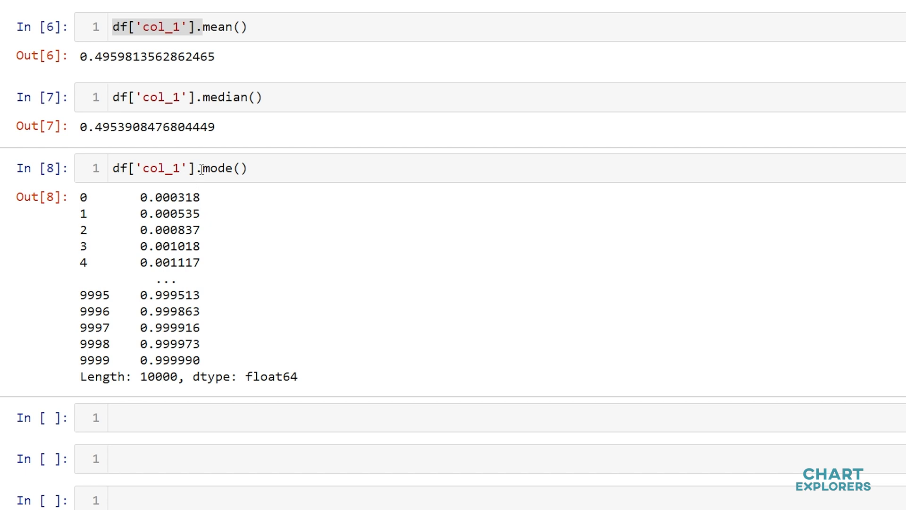
pyautogui.write('round(2).')
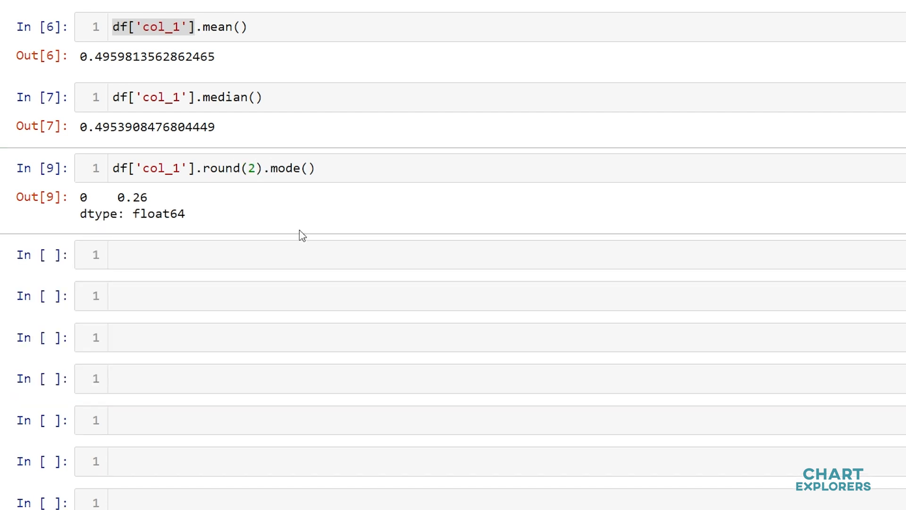
pyautogui.moveTo(301, 229)
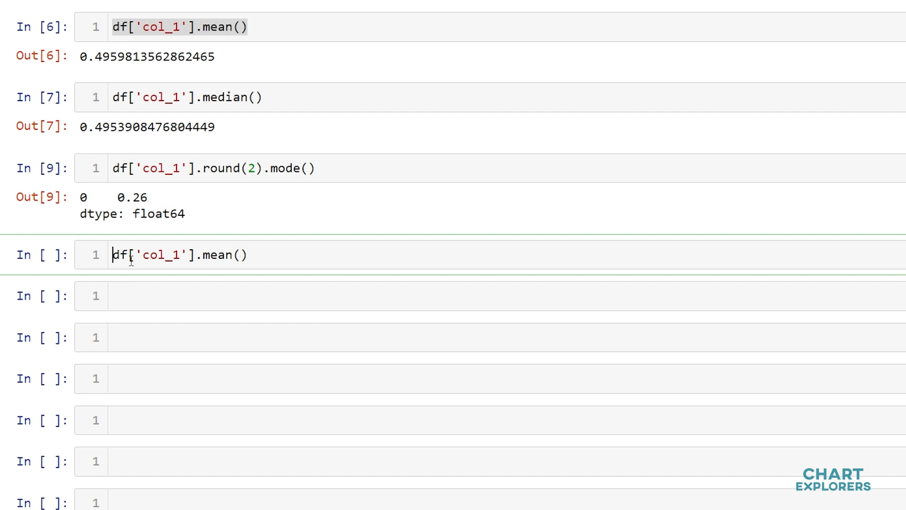
# Time df['col_1'].mean() against df['col_1'].values.mean() with %timeit: 122 µs versus 16.6 µs.
pyautogui.write('%timeit')
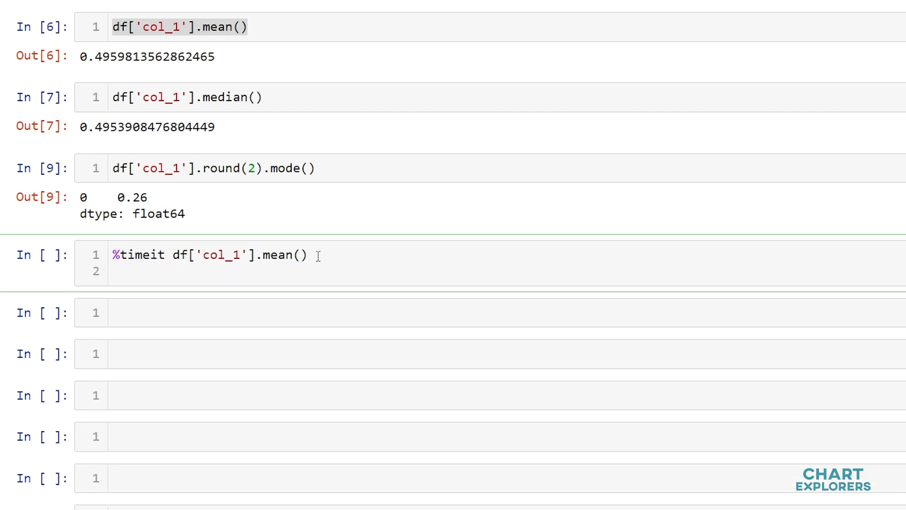
pyautogui.write("%timeit df['col_1'].mean()")
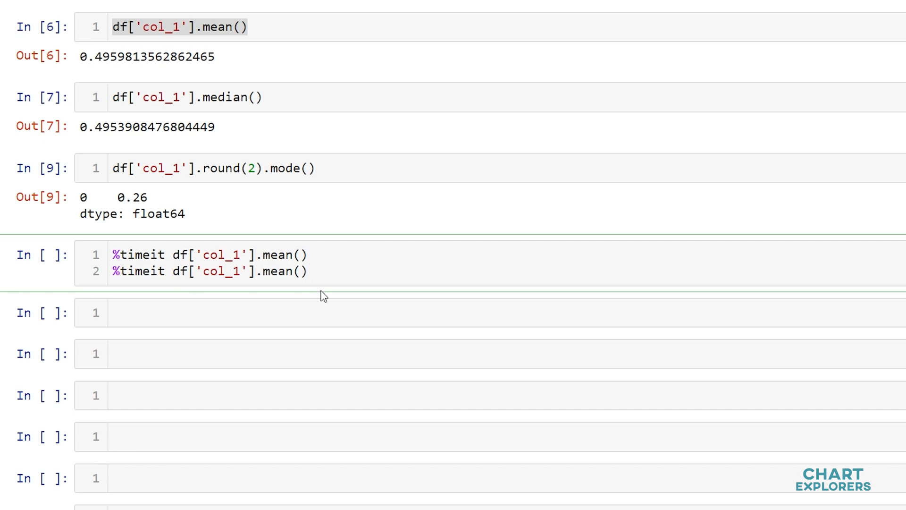
pyautogui.click(261, 271)
pyautogui.write('values.')
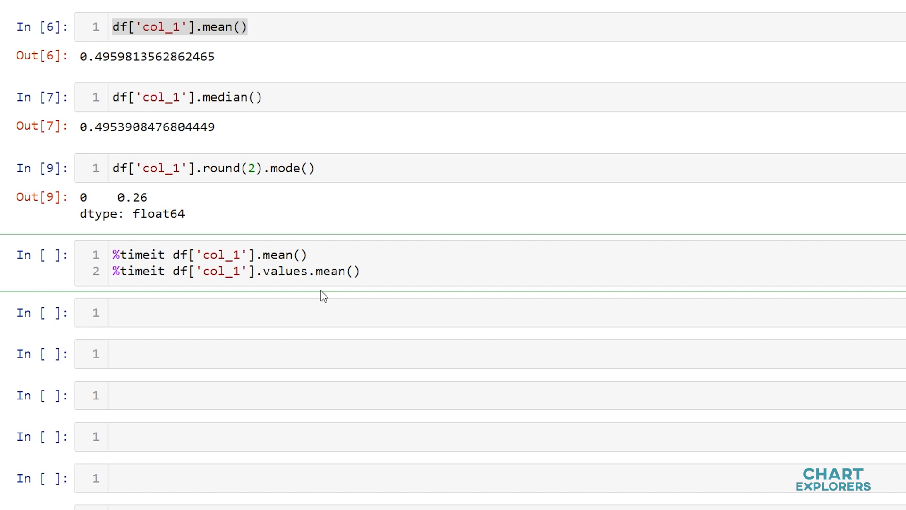
pyautogui.click(315, 271)
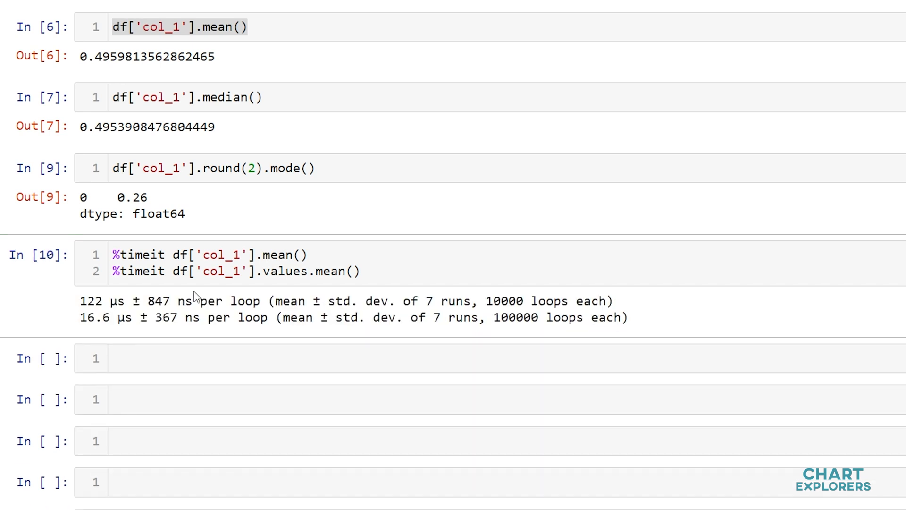
pyautogui.click(169, 357)
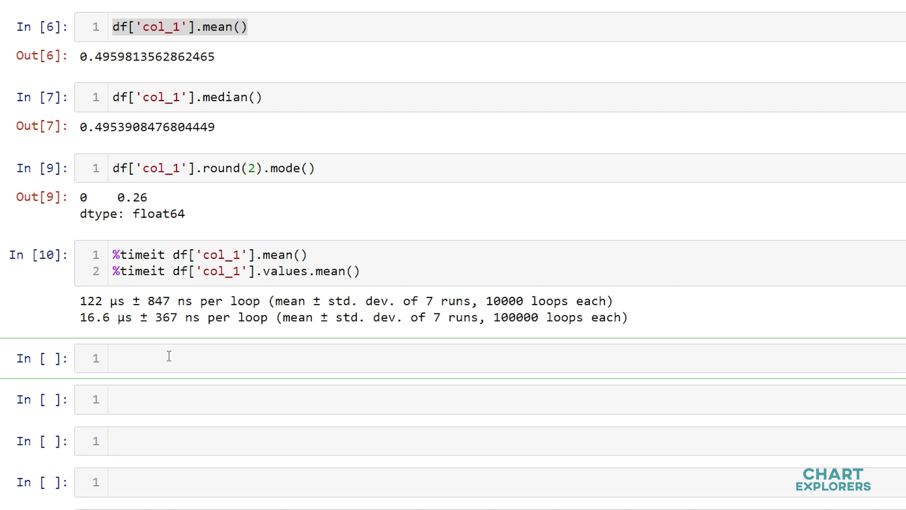
# Time df['col_1'].median() against np.median(df['col_1'].values) with %timeit: 243 µs versus 110 µs.
pyautogui.write("%timeit df['col_1'].mean()")
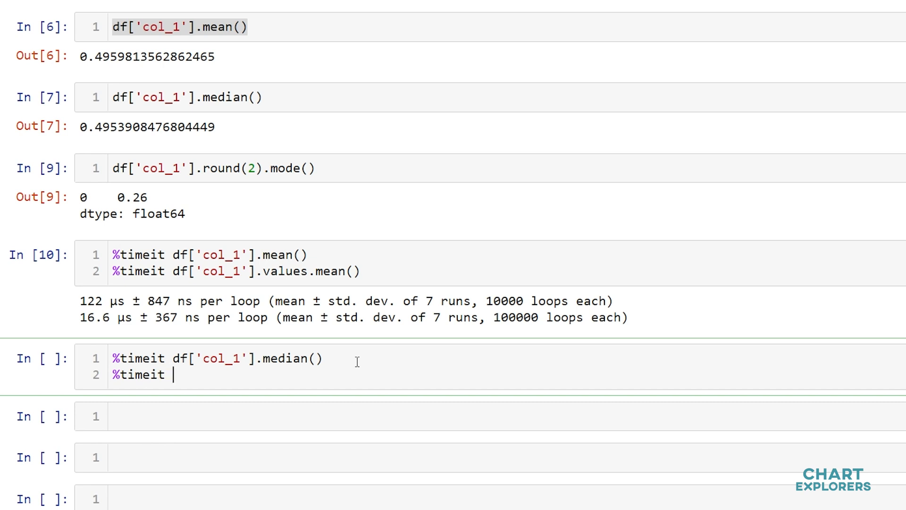
pyautogui.write('np.')
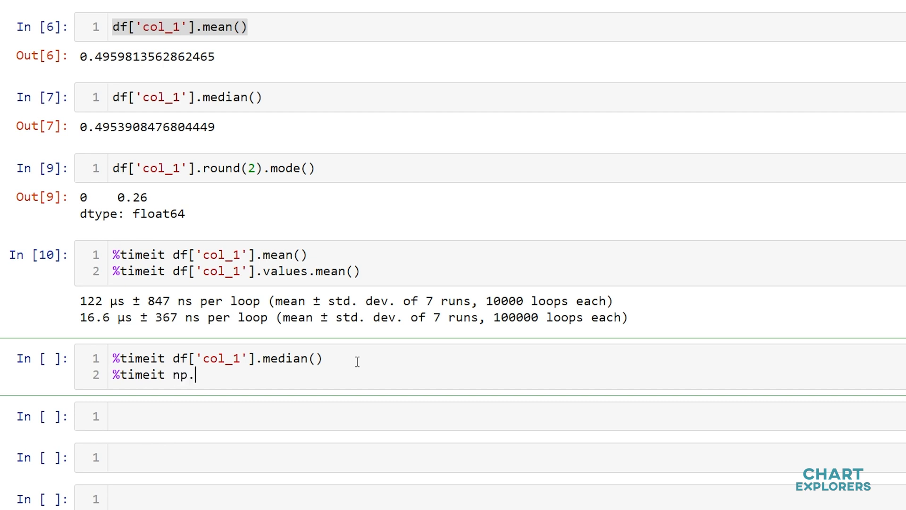
pyautogui.write('median')
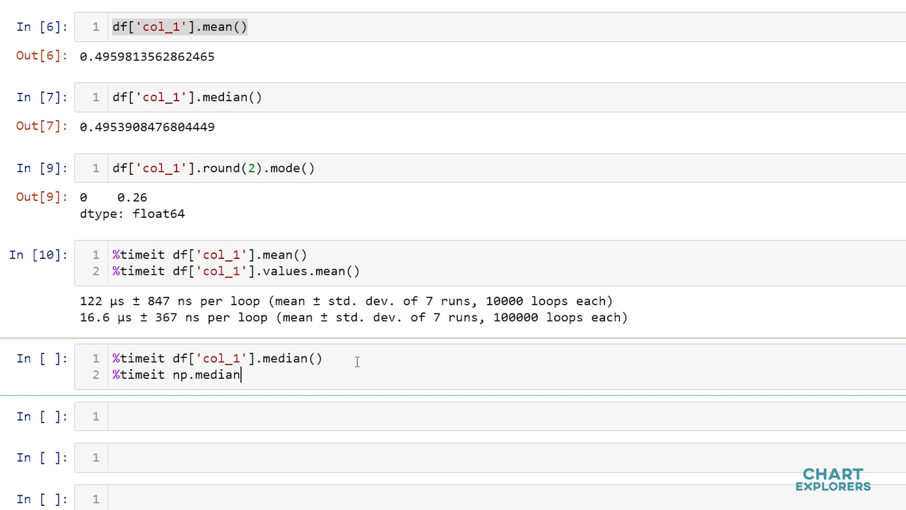
pyautogui.write('(df)')
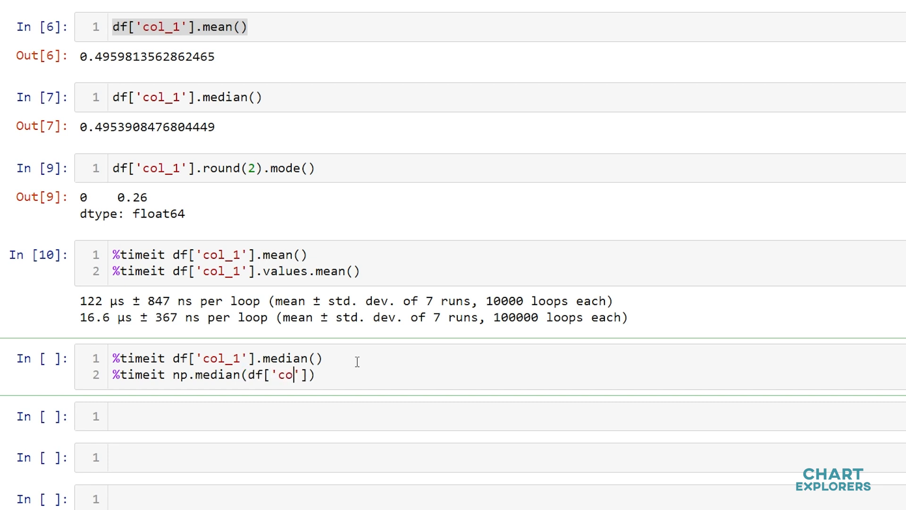
pyautogui.write("l_1'")
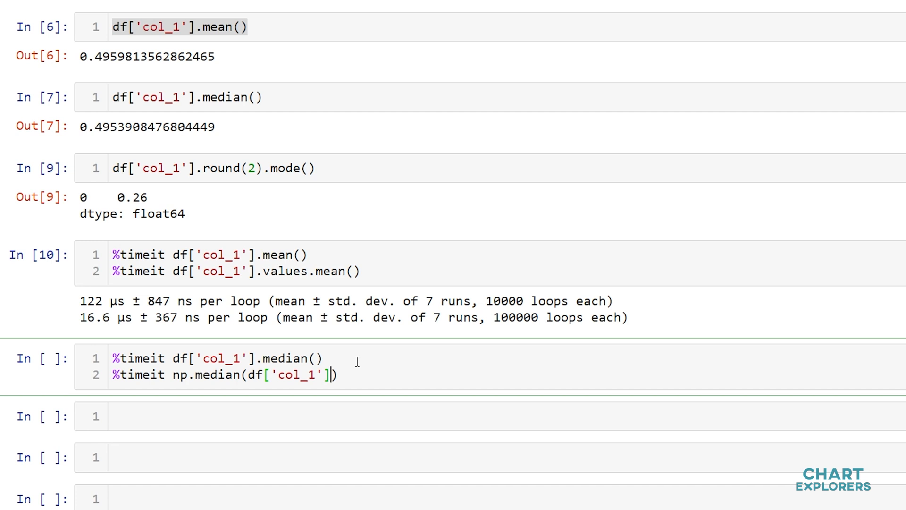
pyautogui.write('.values')
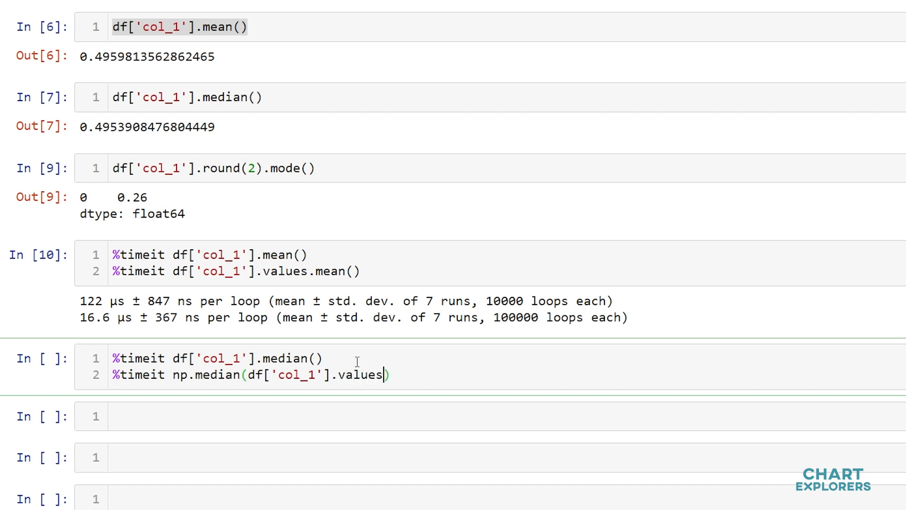
pyautogui.press('shift+enter')
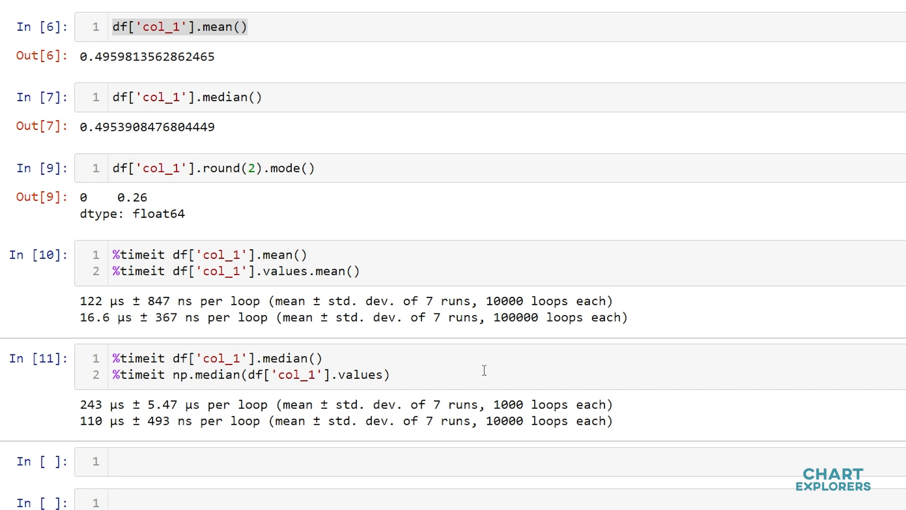
pyautogui.moveTo(476, 397)
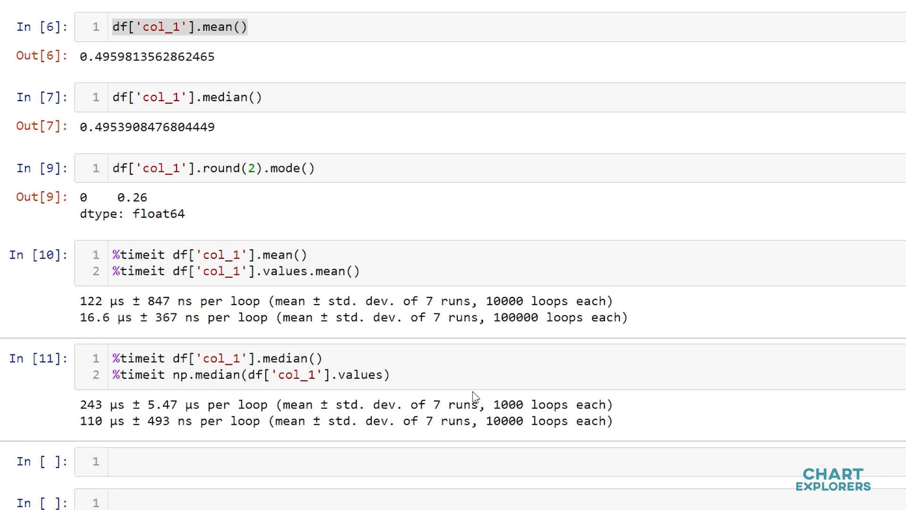